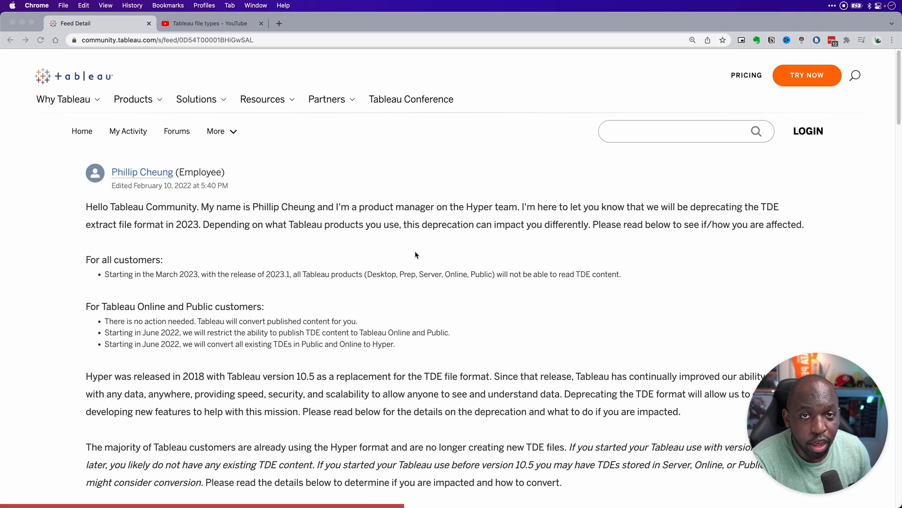
# Step: Switch to the 'Tableau file types' YouTube playlist listing four Tableau tutorial videos
pyautogui.click(206, 23)
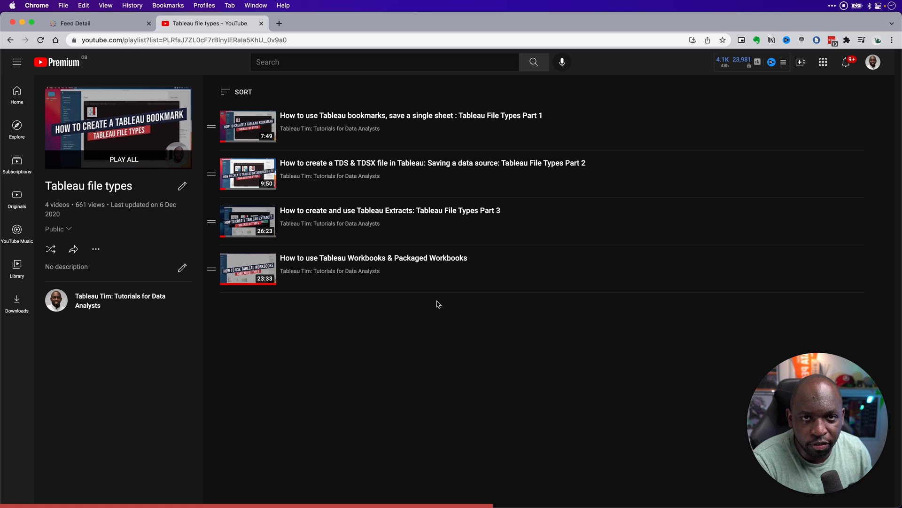
# Step: Switch back to the Feed Detail tab showing the TDE deprecation post introduction
pyautogui.click(75, 23)
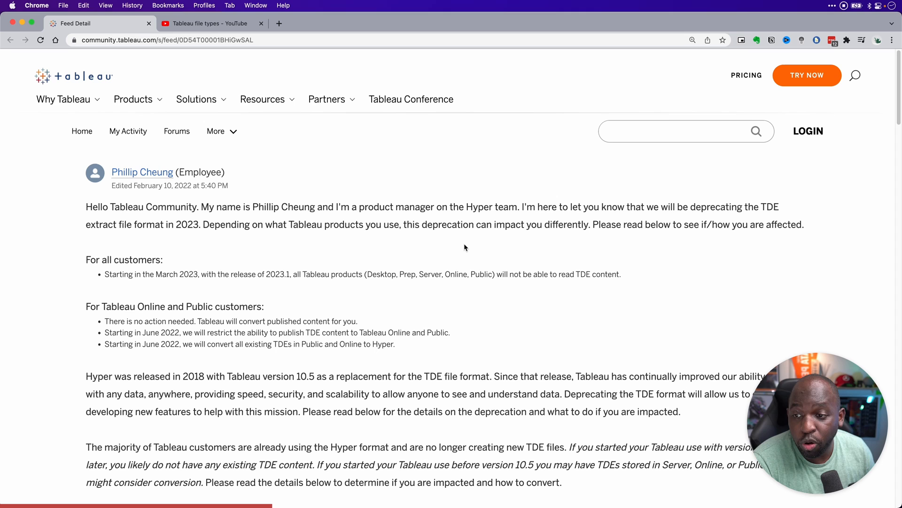
pyautogui.moveTo(177, 211)
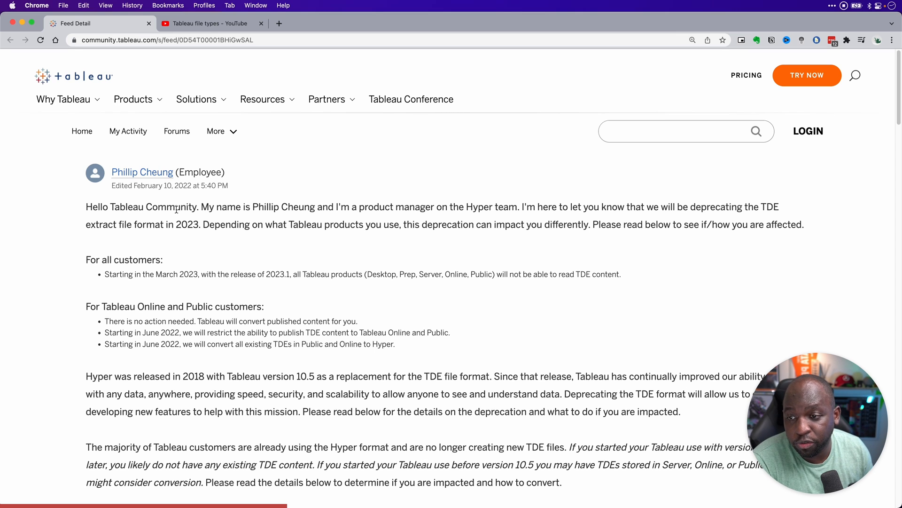
pyautogui.moveTo(570, 221)
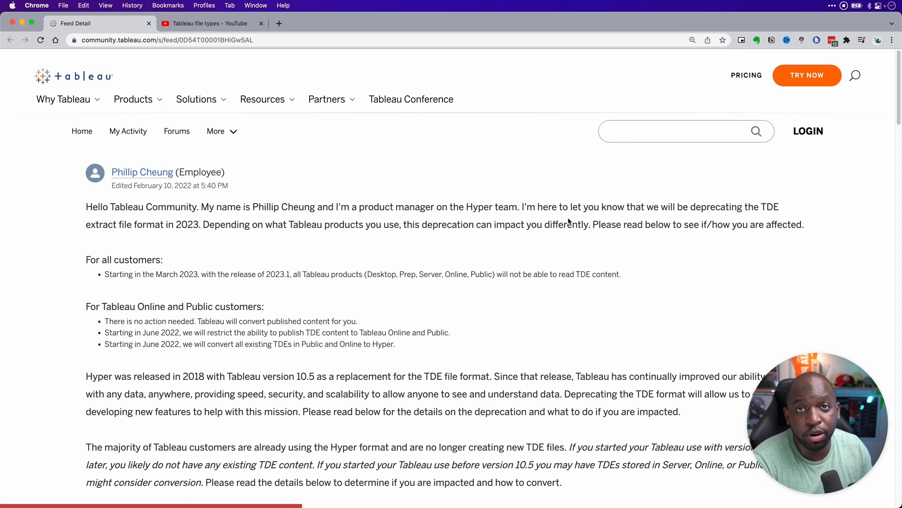
pyautogui.moveTo(558, 220)
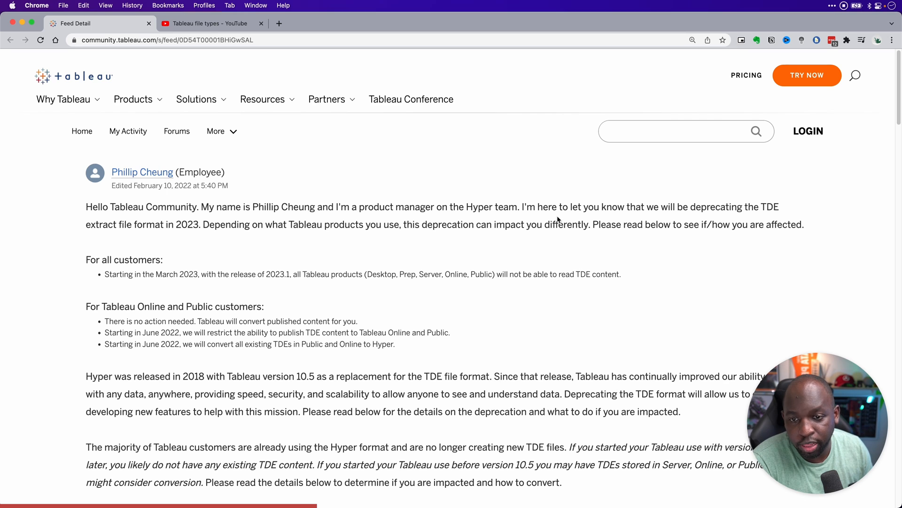
# Step: Highlight 'Tableau products (Desktop, Prep, Server, Online, Public)' in the deprecation post
pyautogui.scroll(-3)
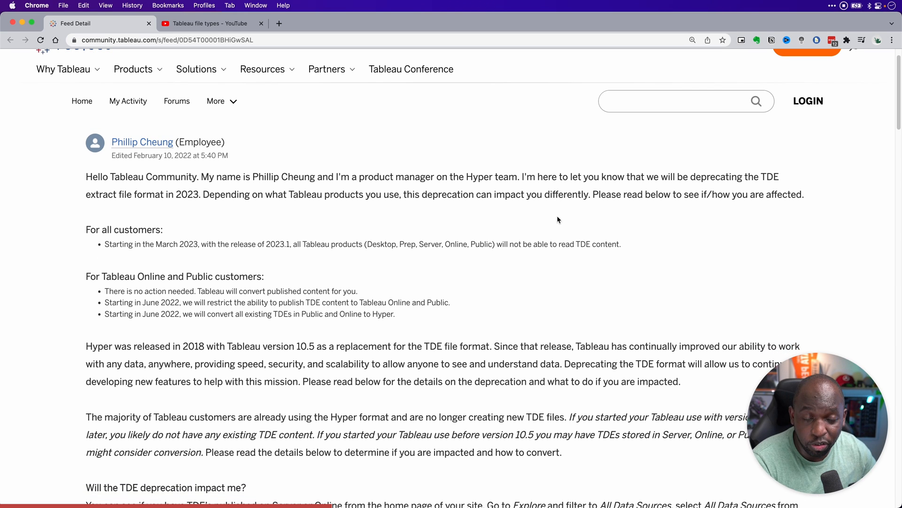
pyautogui.scroll(-3)
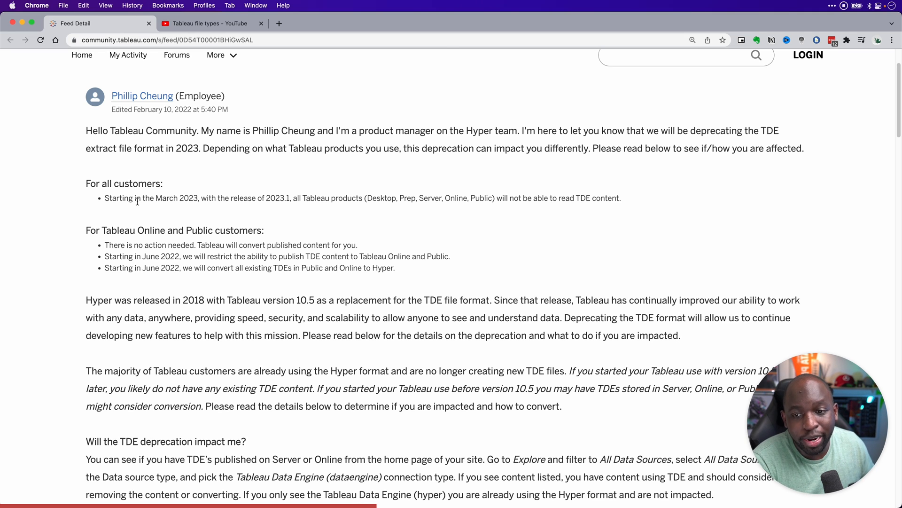
pyautogui.moveTo(259, 225)
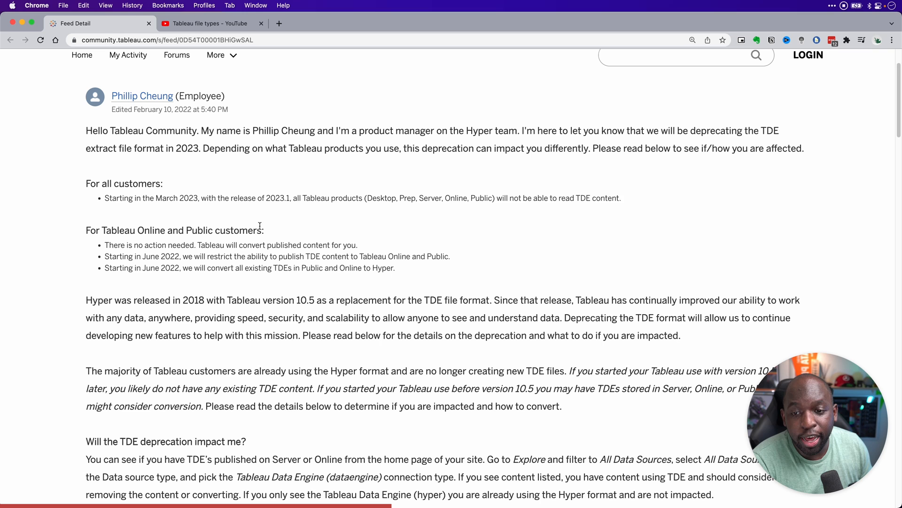
pyautogui.moveTo(304, 198); pyautogui.dragTo(493, 198)
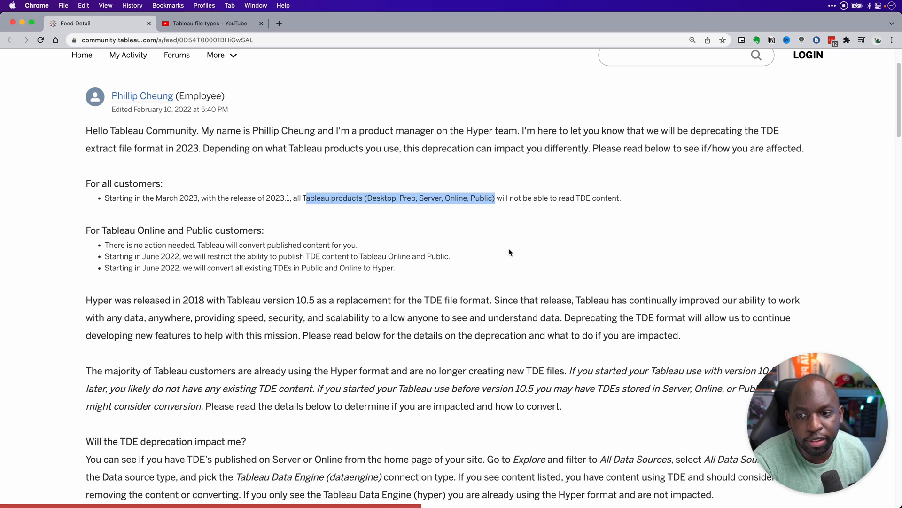
pyautogui.scroll(-3)
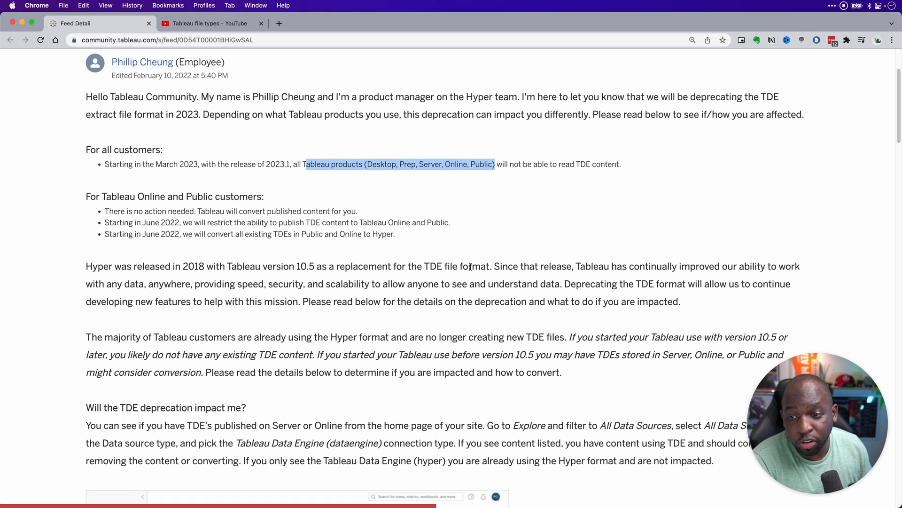
pyautogui.moveTo(121, 255)
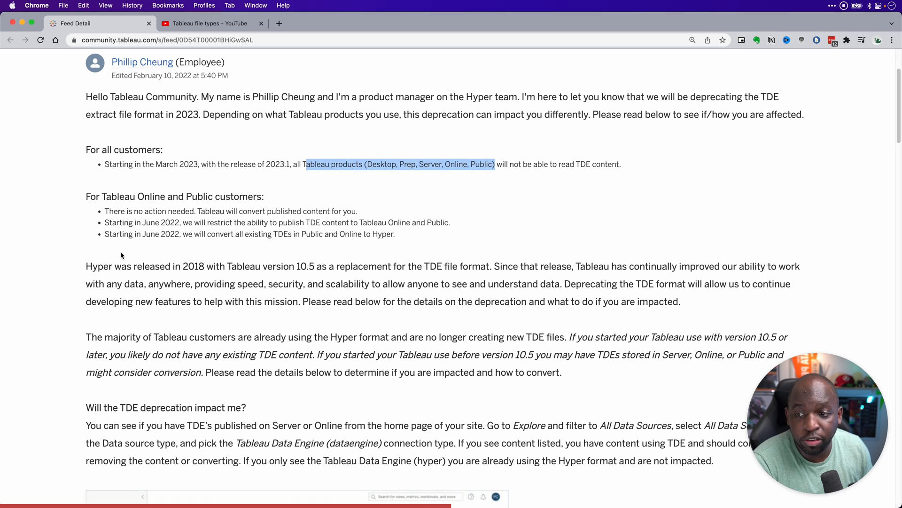
pyautogui.moveTo(176, 226)
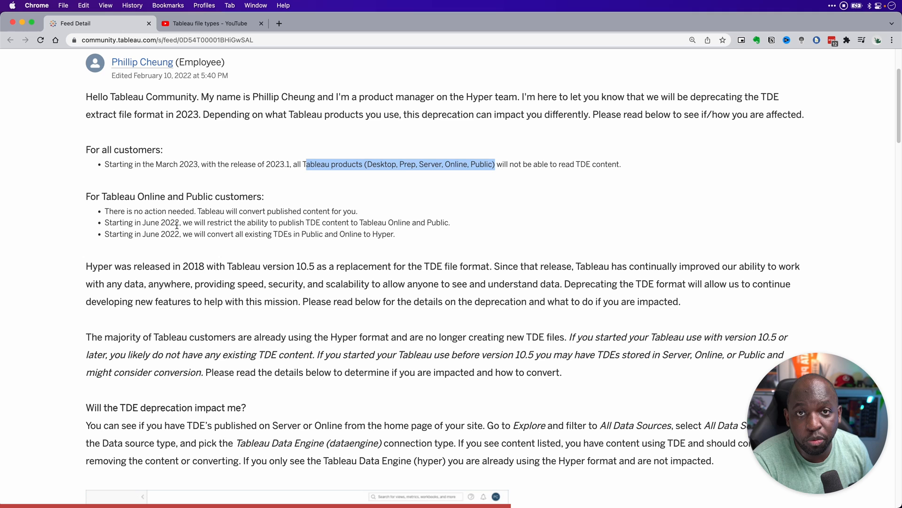
pyautogui.moveTo(262, 259)
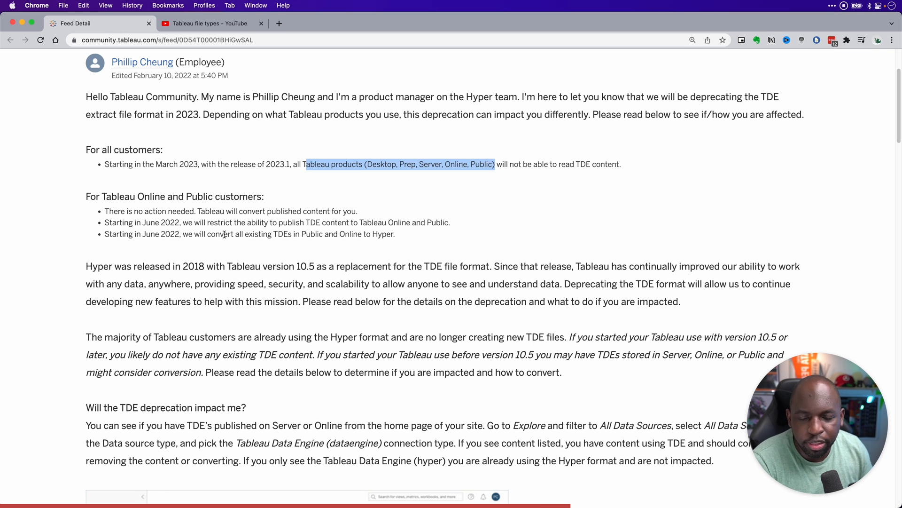
# Step: Read past the customer timelines to the section on checking whether you are impacted
pyautogui.scroll(-3)
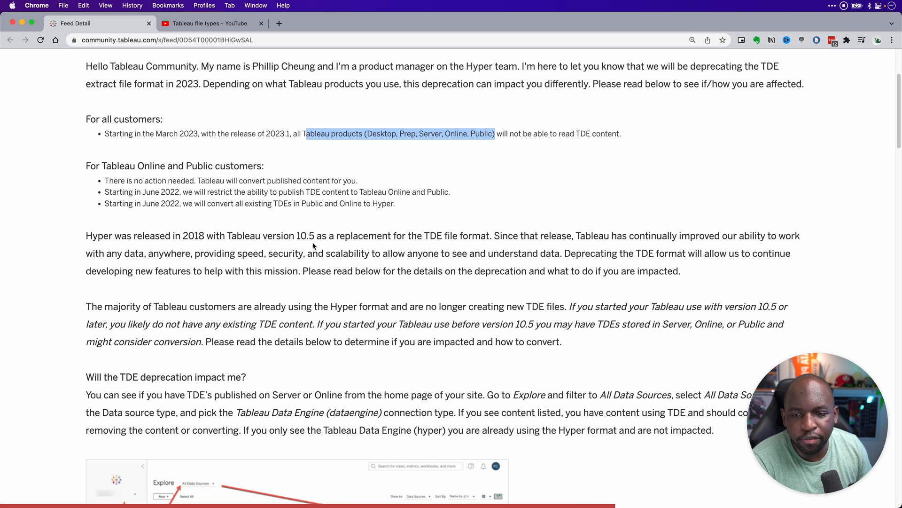
pyautogui.scroll(-3)
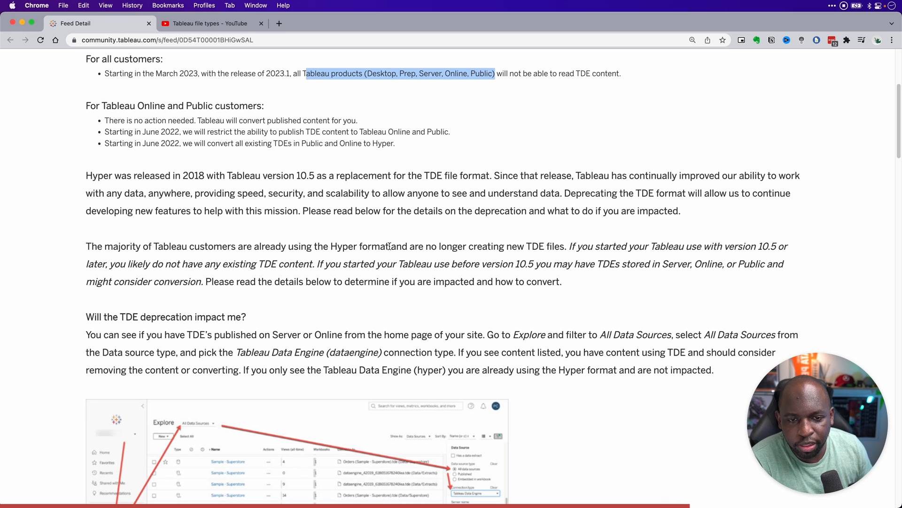
pyautogui.moveTo(553, 252)
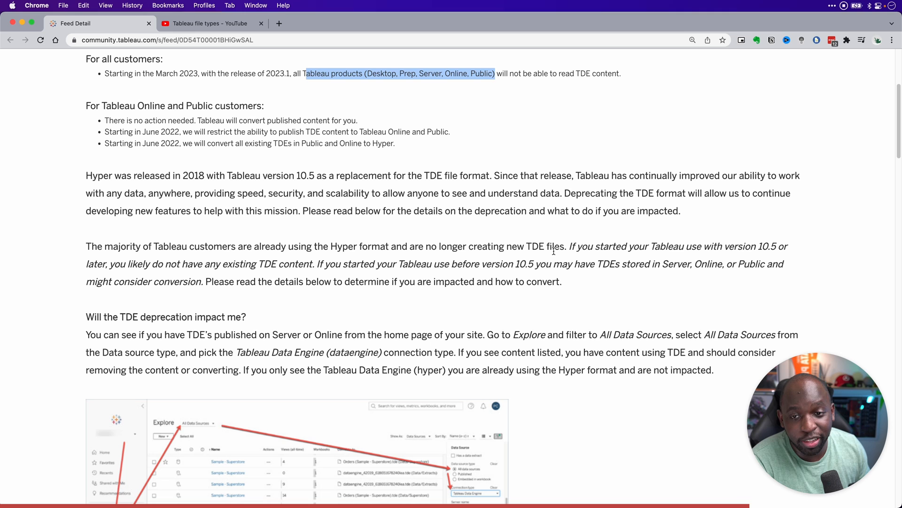
pyautogui.moveTo(518, 256)
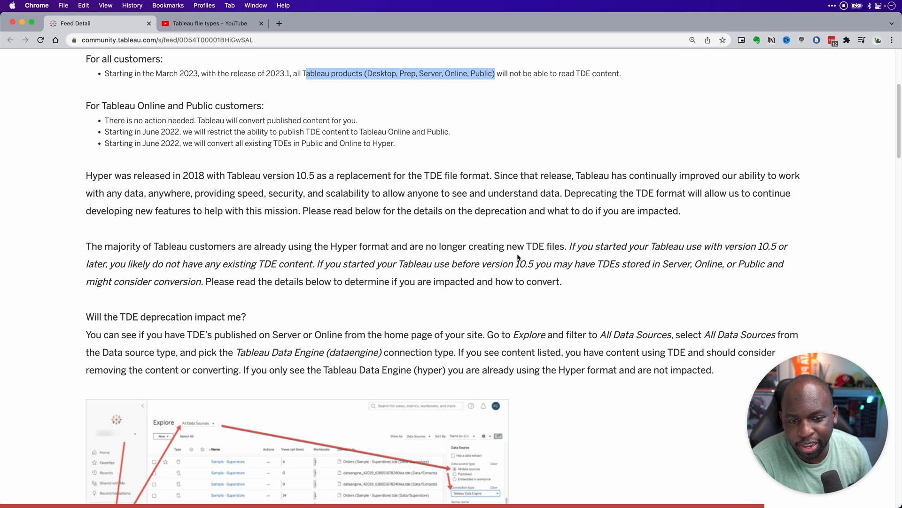
pyautogui.scroll(-3)
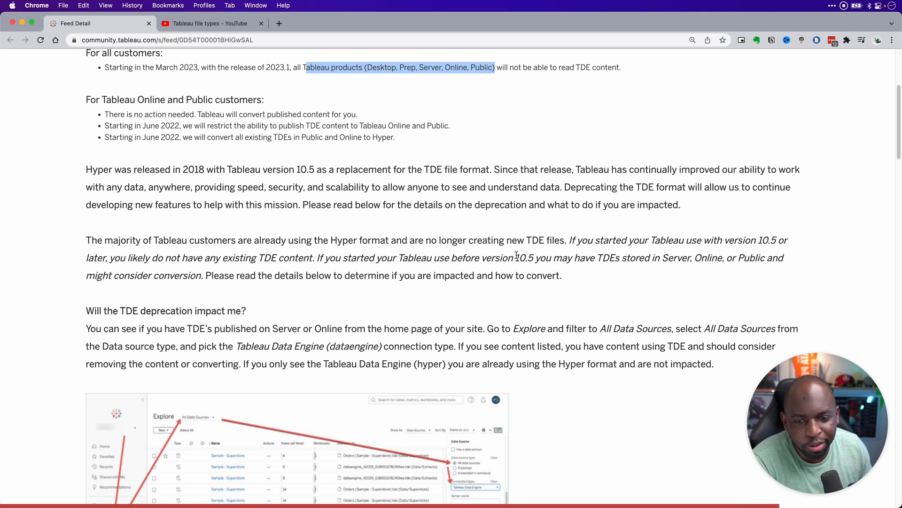
pyautogui.scroll(-3)
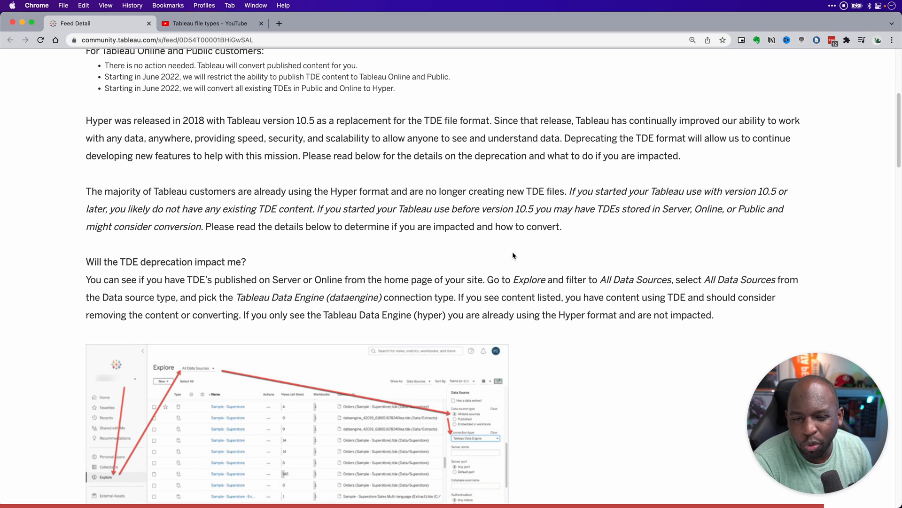
pyautogui.moveTo(509, 254)
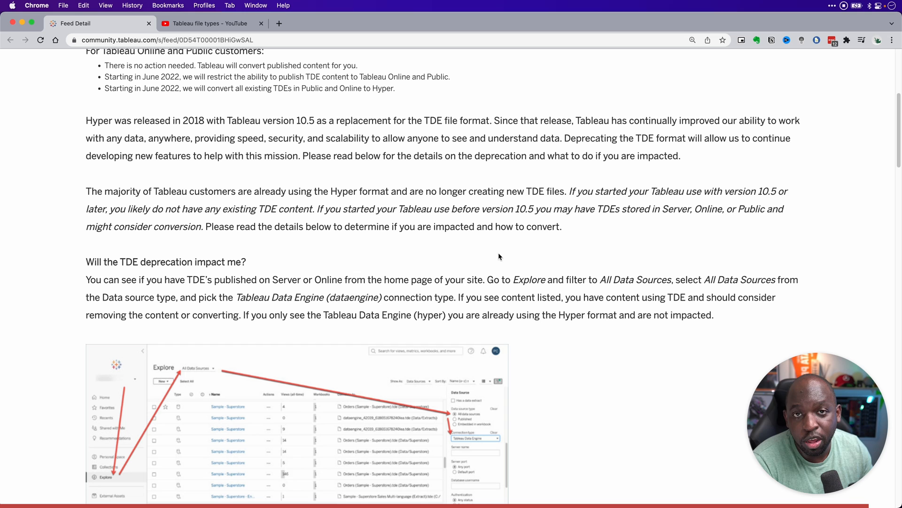
# Step: Scroll to the 'I have some TDEs published. What should I do?' section
pyautogui.scroll(-3)
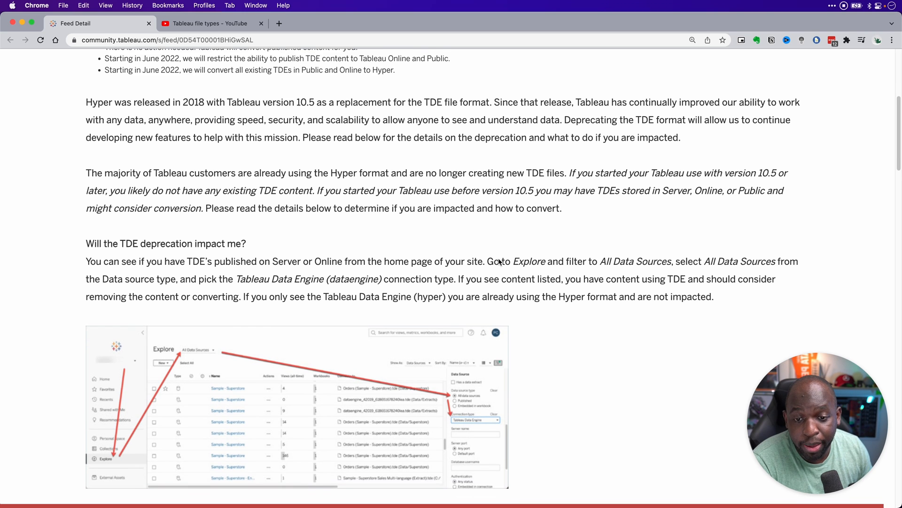
pyautogui.scroll(-3)
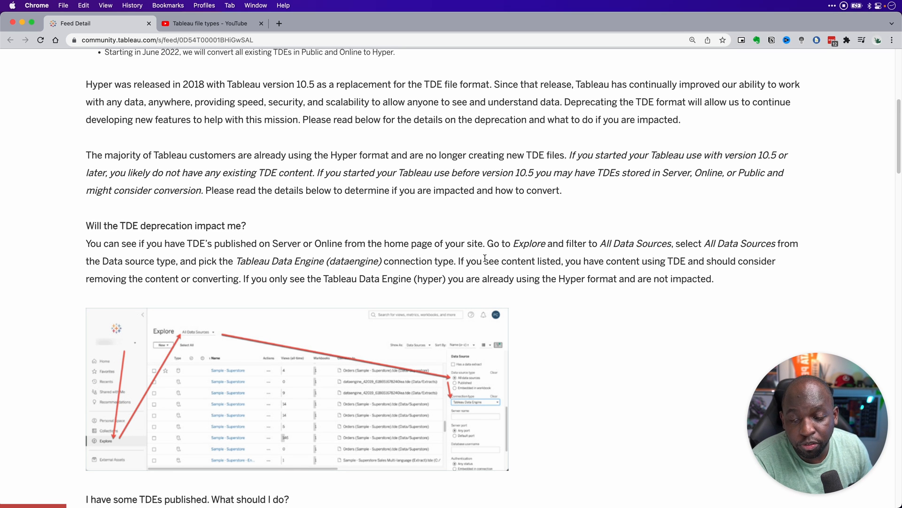
pyautogui.click(292, 407)
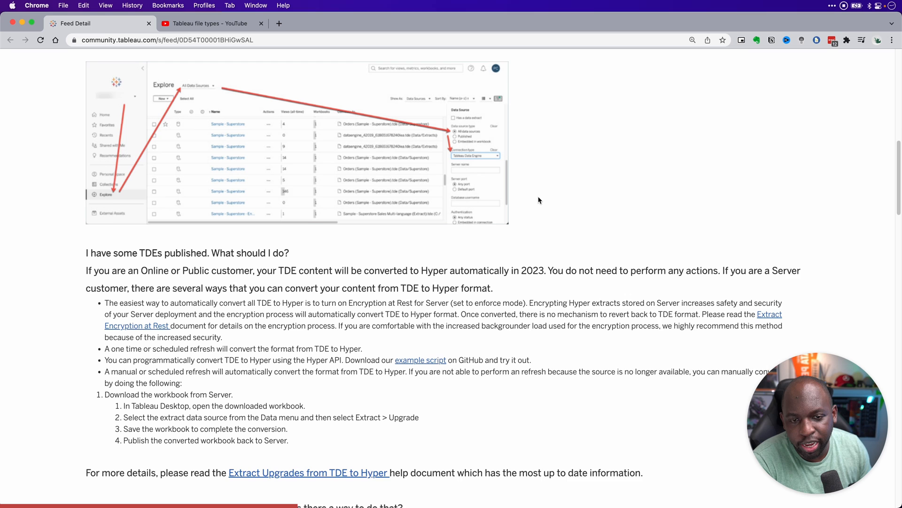
pyautogui.scroll(-3)
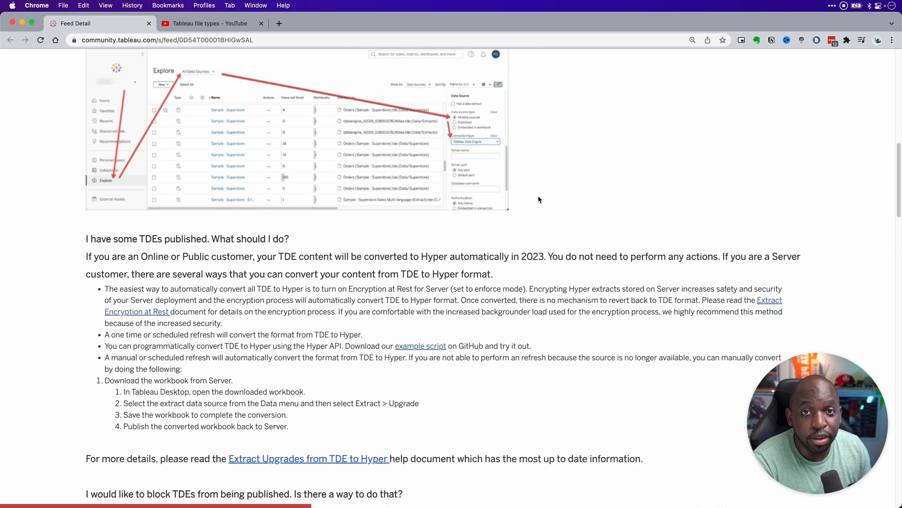
pyautogui.scroll(-3)
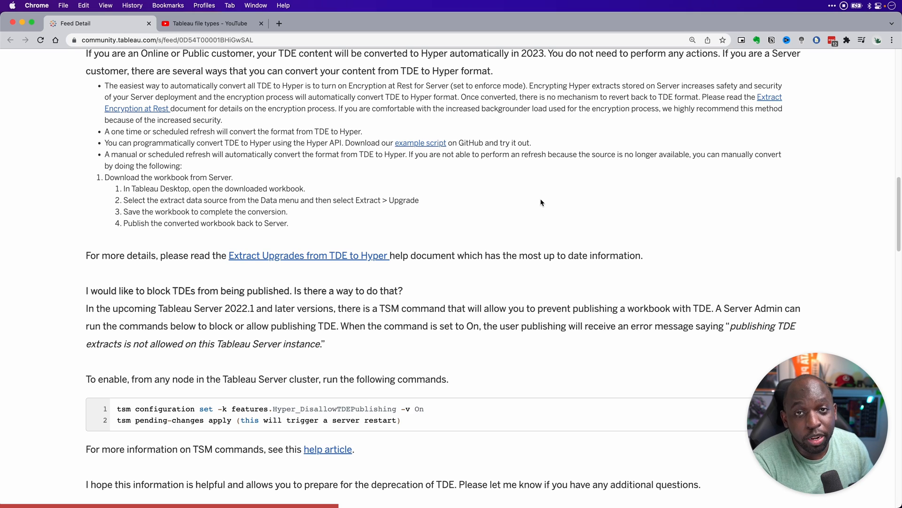
pyautogui.scroll(-3)
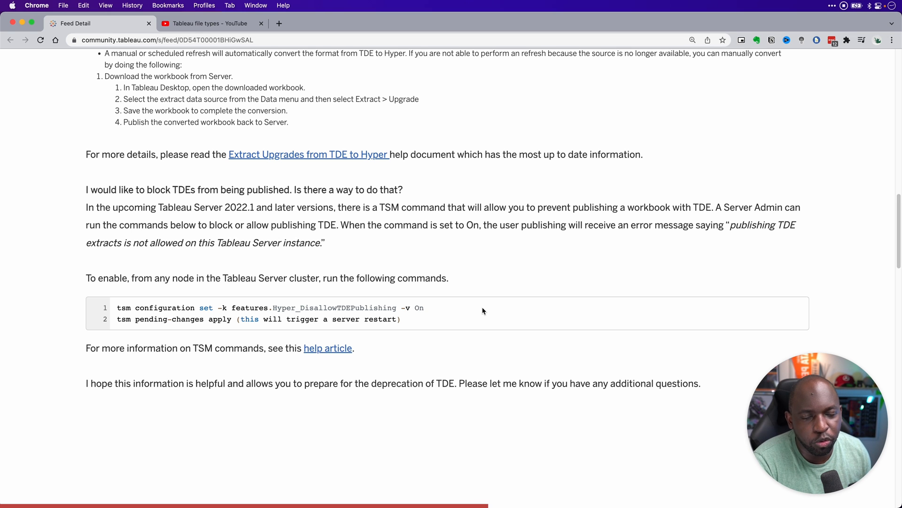
pyautogui.scroll(-3)
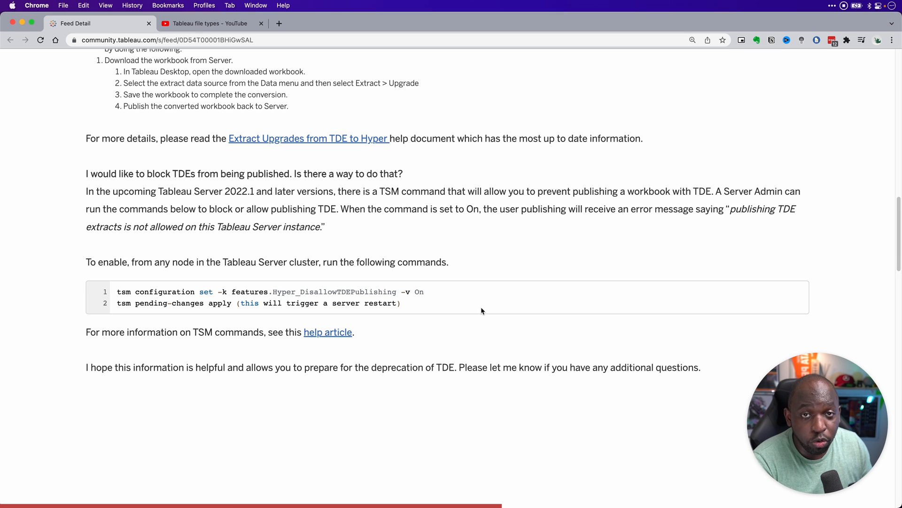
pyautogui.scroll(3)
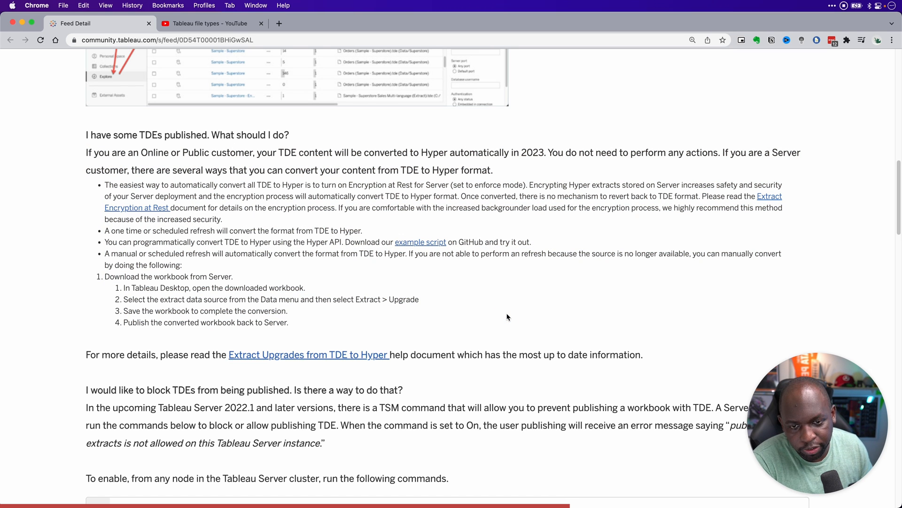
pyautogui.click(420, 243)
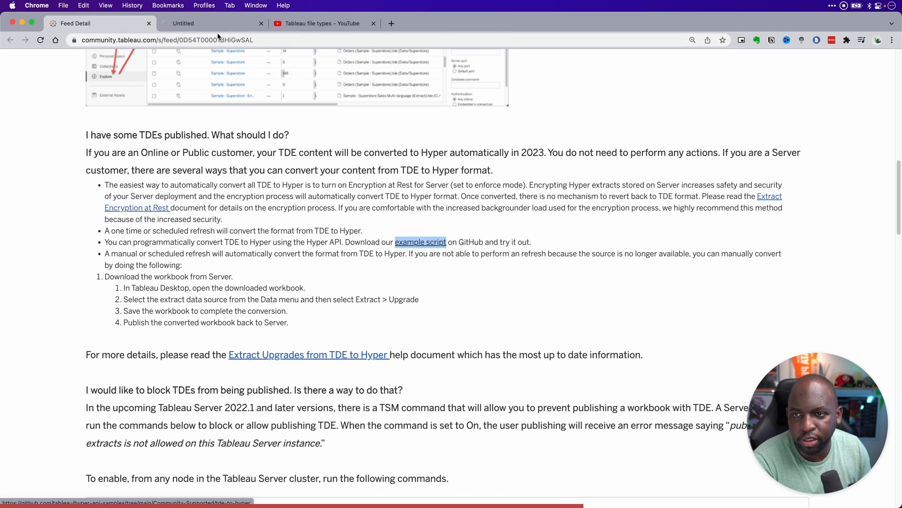
# Step: View the GitHub tde-to-hyper sample repository and read its README through the run instructions
pyautogui.click(423, 242)
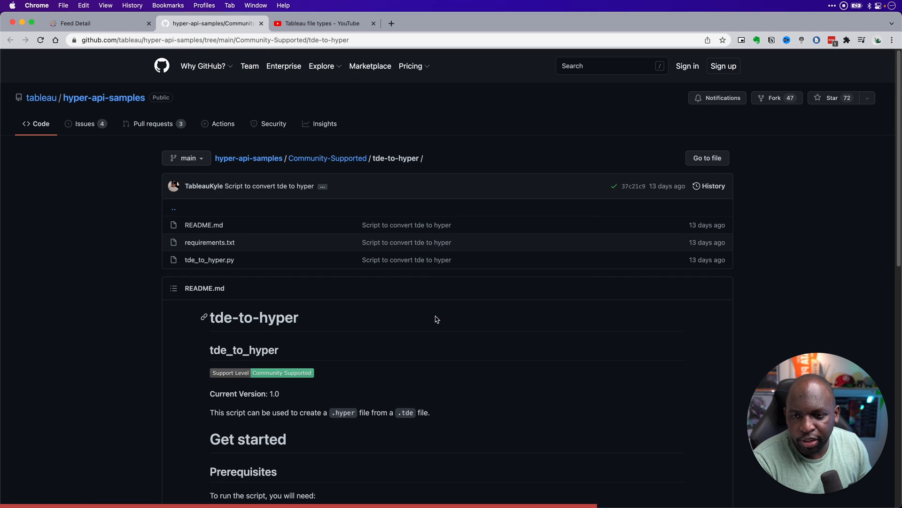
pyautogui.scroll(-3)
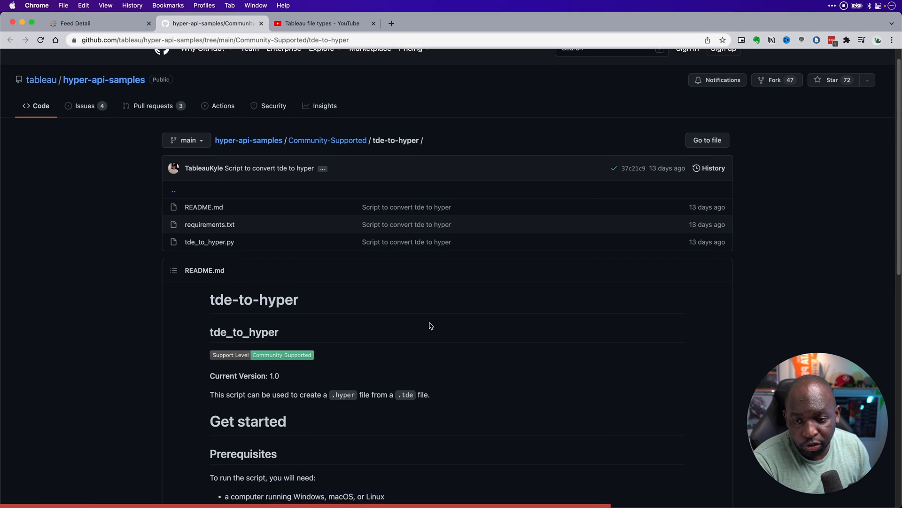
pyautogui.scroll(-3)
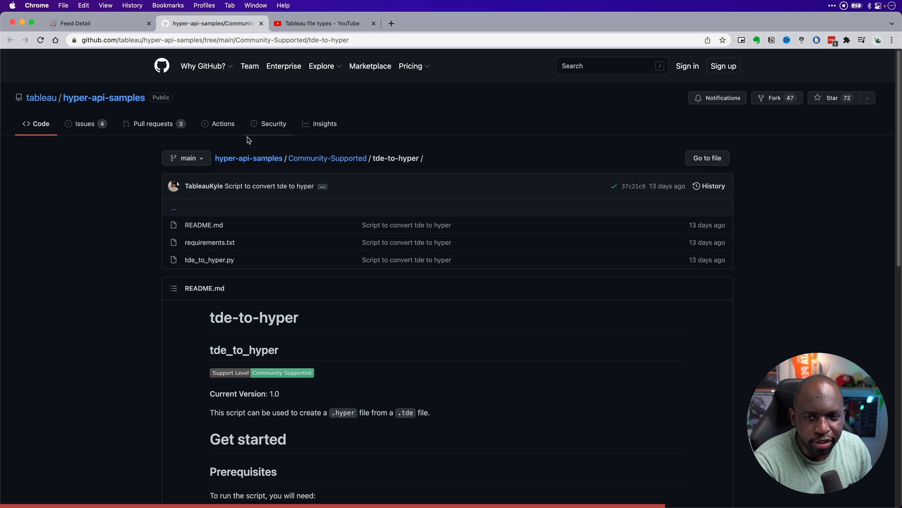
pyautogui.moveTo(695, 235)
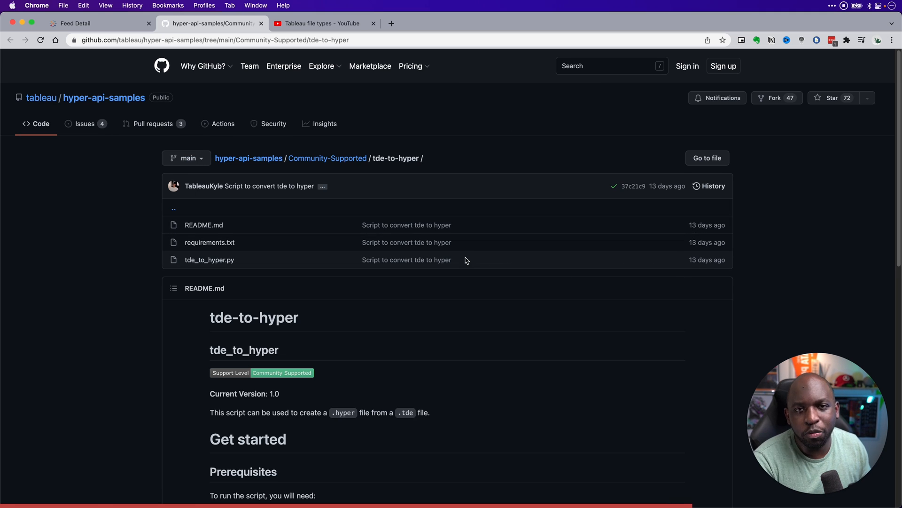
pyautogui.scroll(-3)
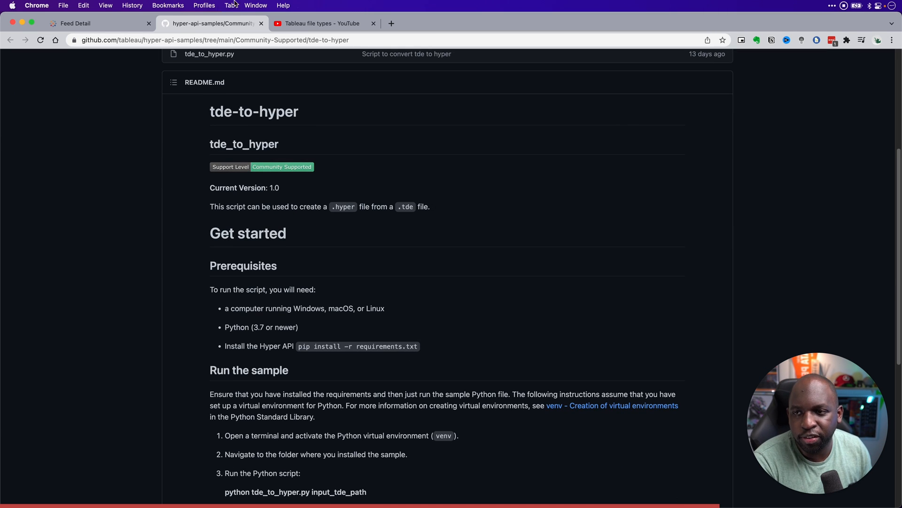
# Step: Return to the Feed Detail tab with the TDE deprecation post at its introduction
pyautogui.click(75, 23)
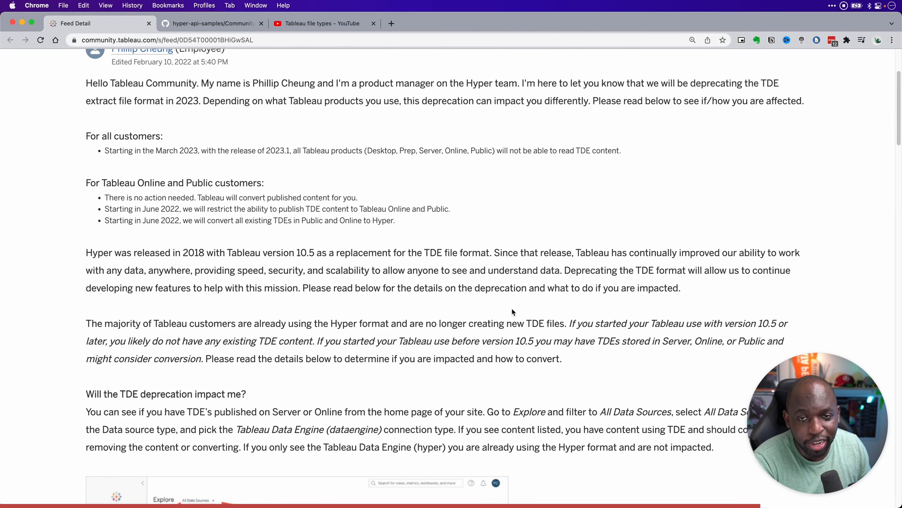
pyautogui.moveTo(493, 308)
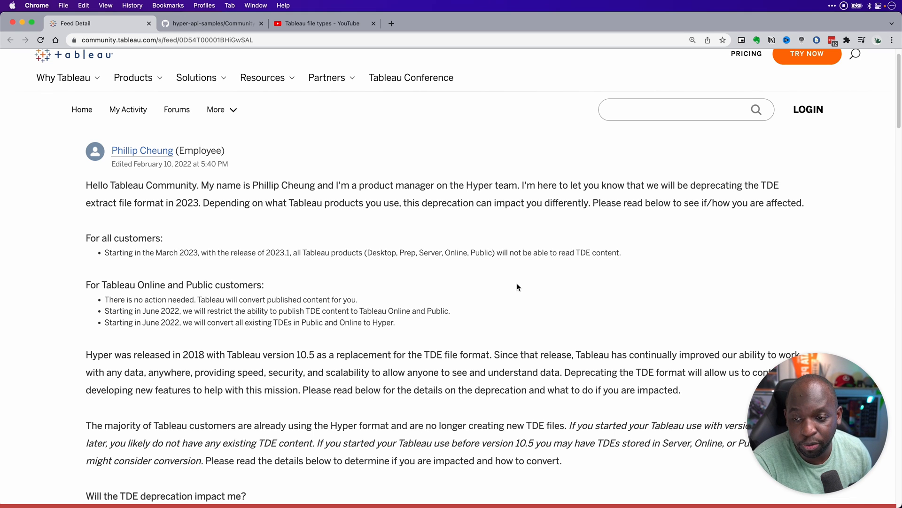
pyautogui.scroll(-3)
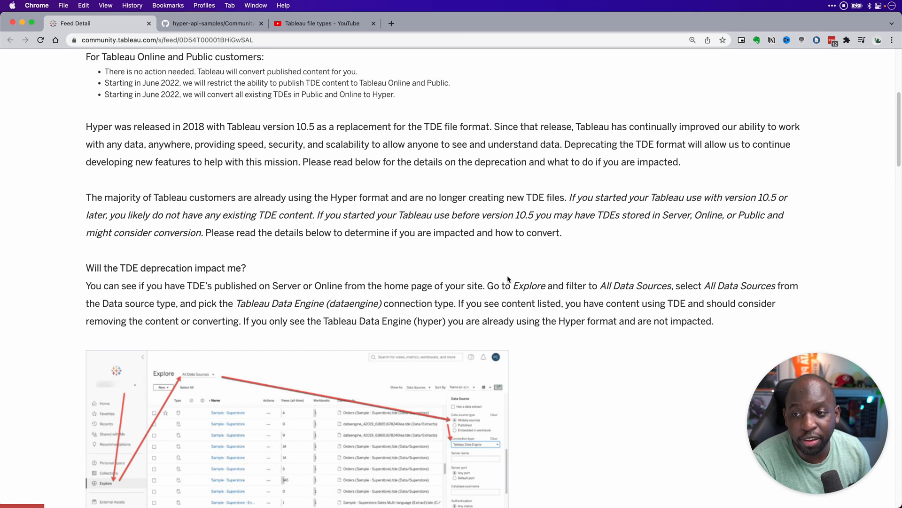
pyautogui.moveTo(215, 108)
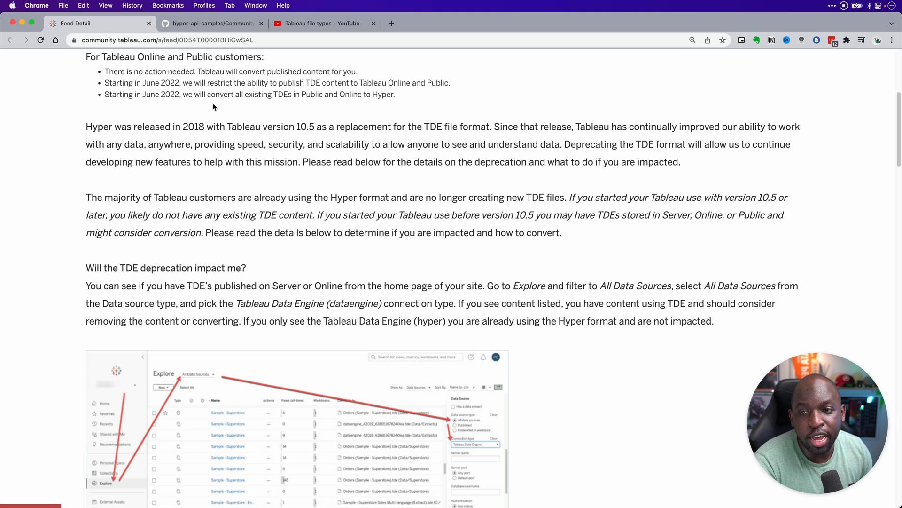
pyautogui.moveTo(355, 88)
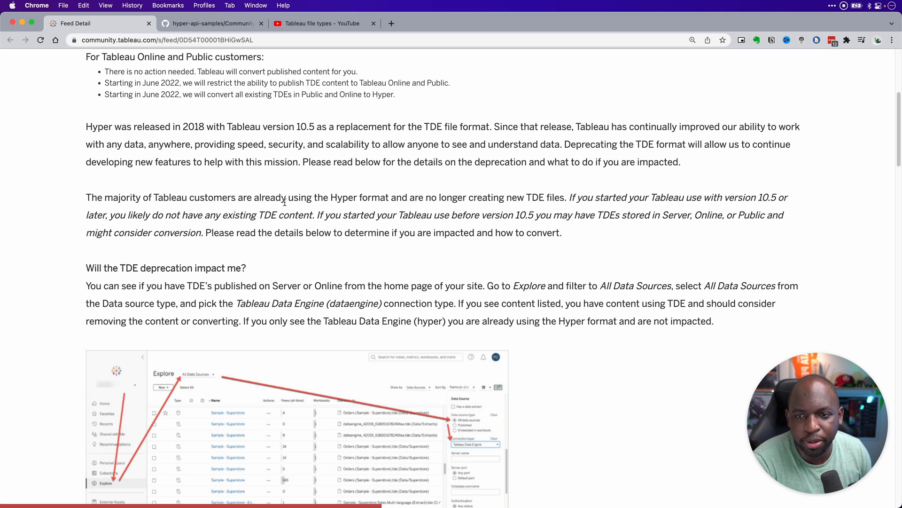
pyautogui.moveTo(320, 103)
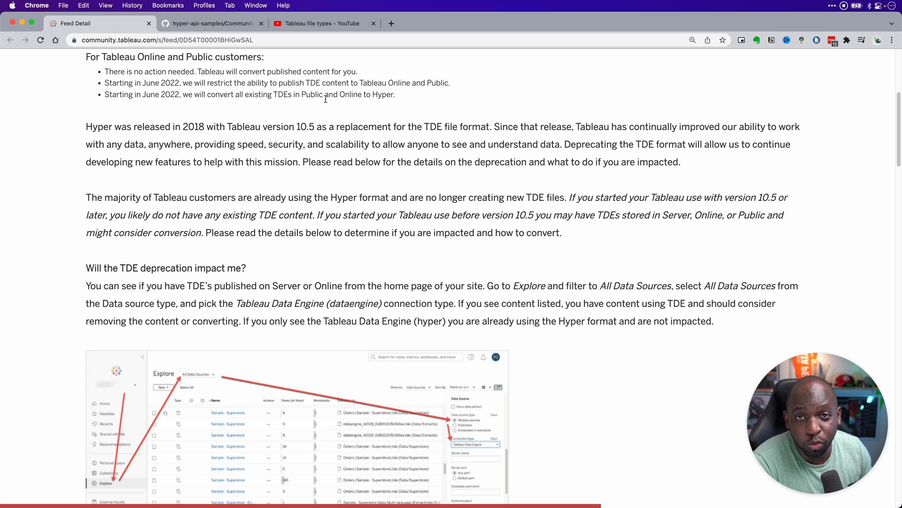
pyautogui.moveTo(346, 115)
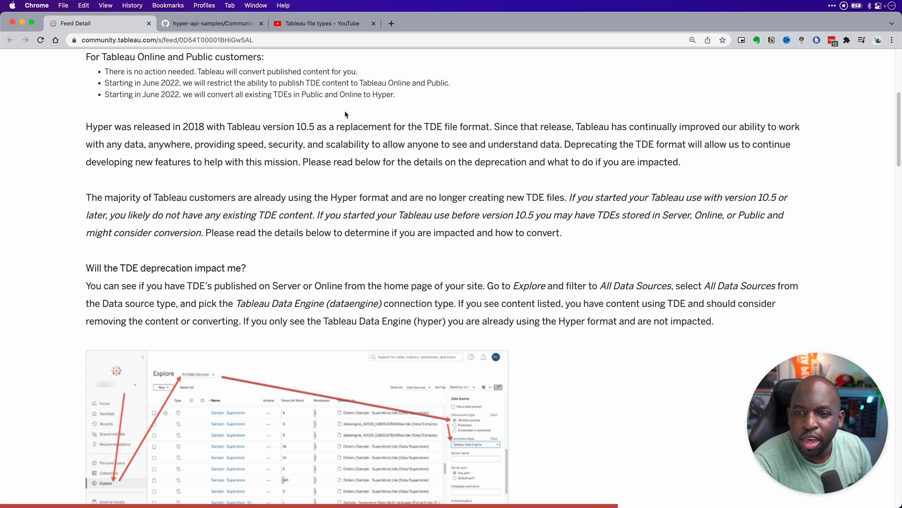
pyautogui.moveTo(350, 122)
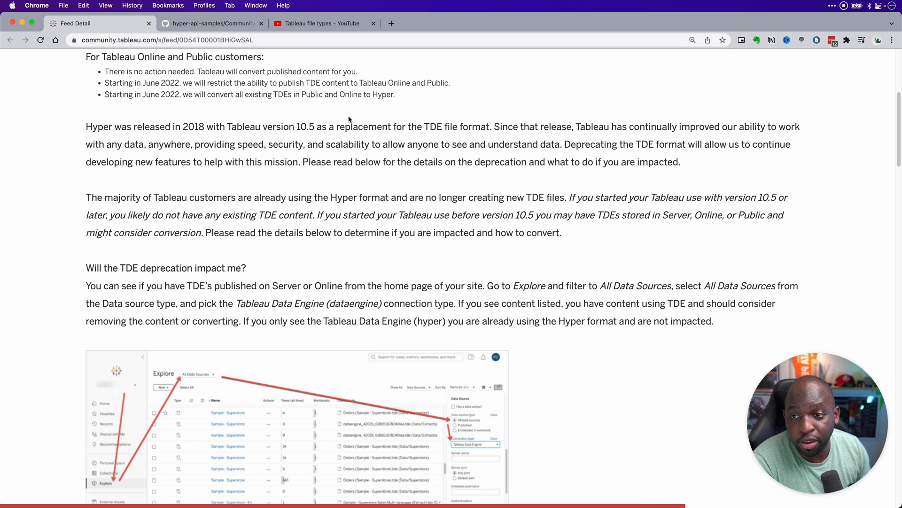
pyautogui.moveTo(380, 217)
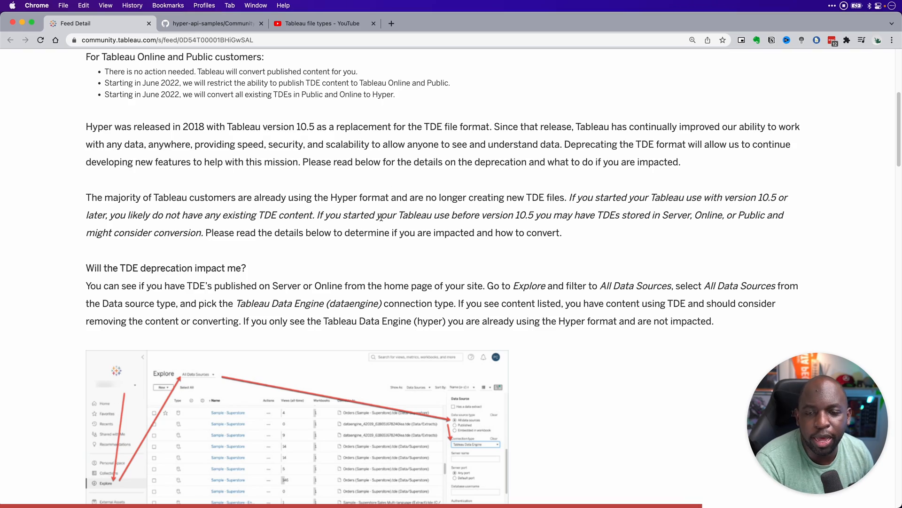
pyautogui.scroll(-3)
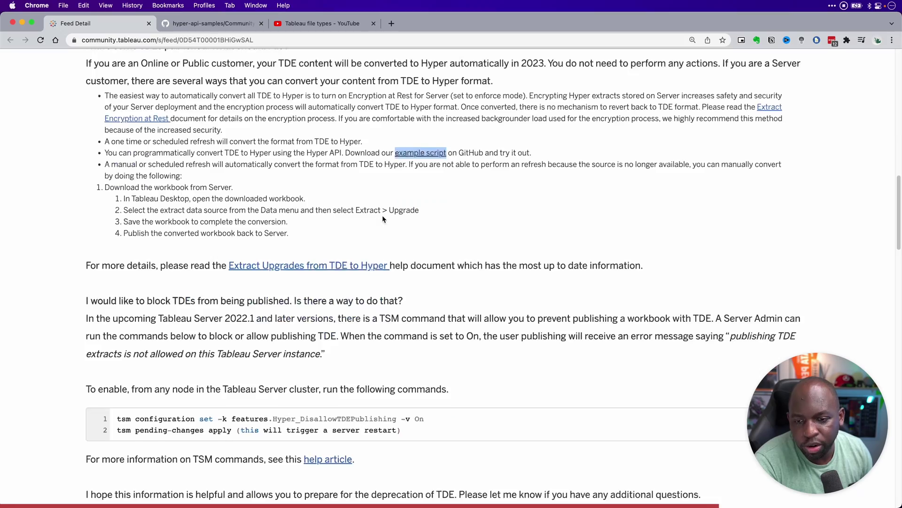
pyautogui.scroll(-3)
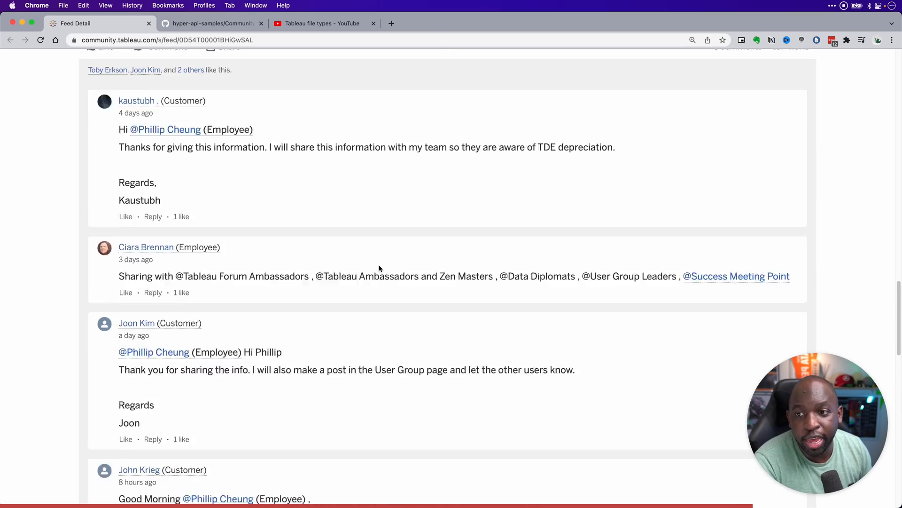
pyautogui.scroll(3)
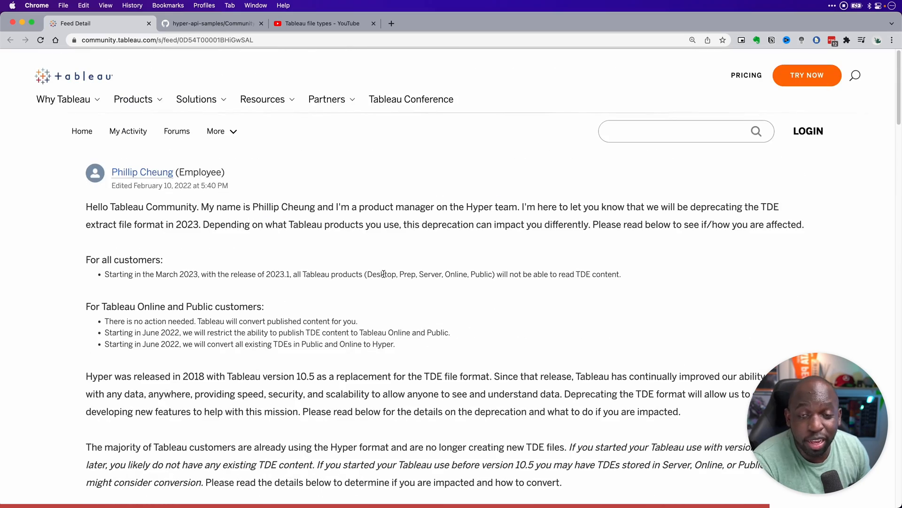
pyautogui.moveTo(231, 259)
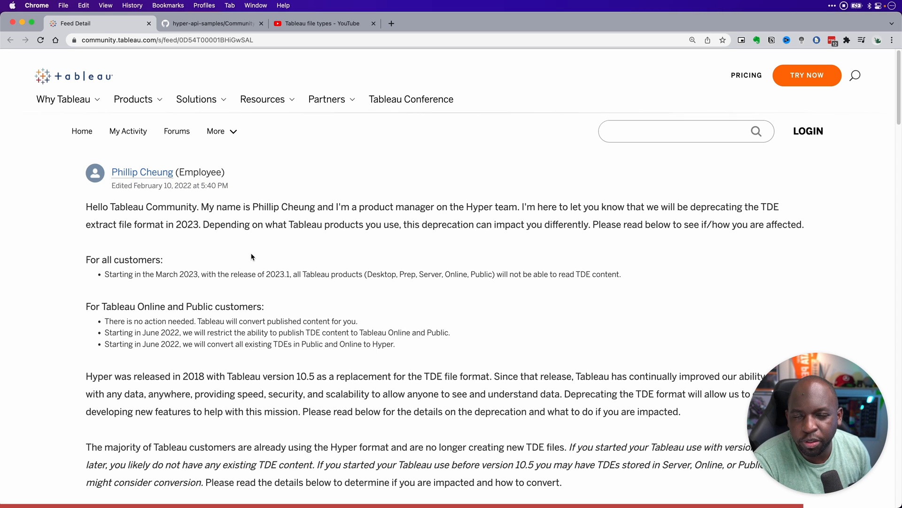
pyautogui.scroll(-3)
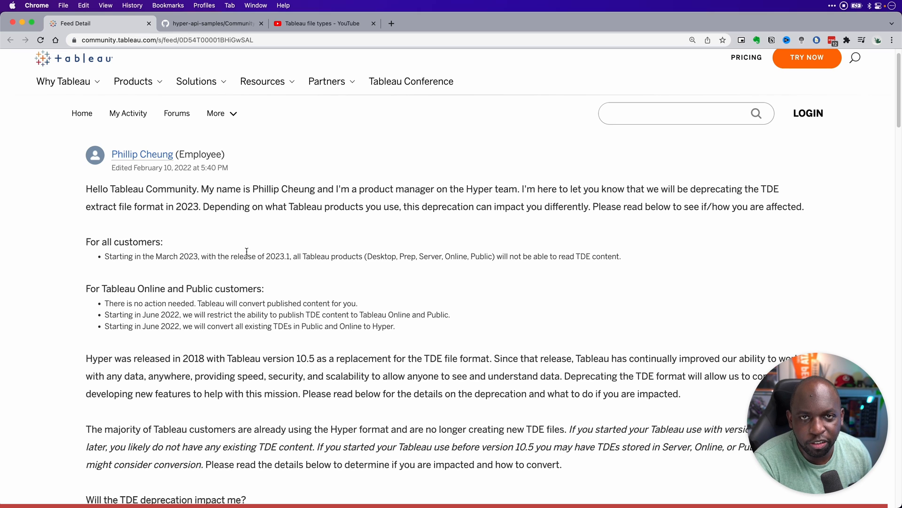
pyautogui.moveTo(580, 118)
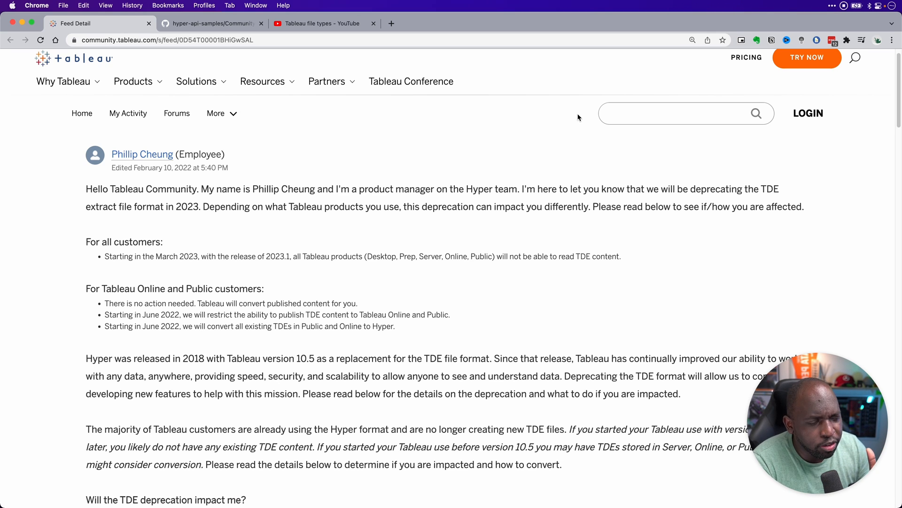
pyautogui.moveTo(572, 105)
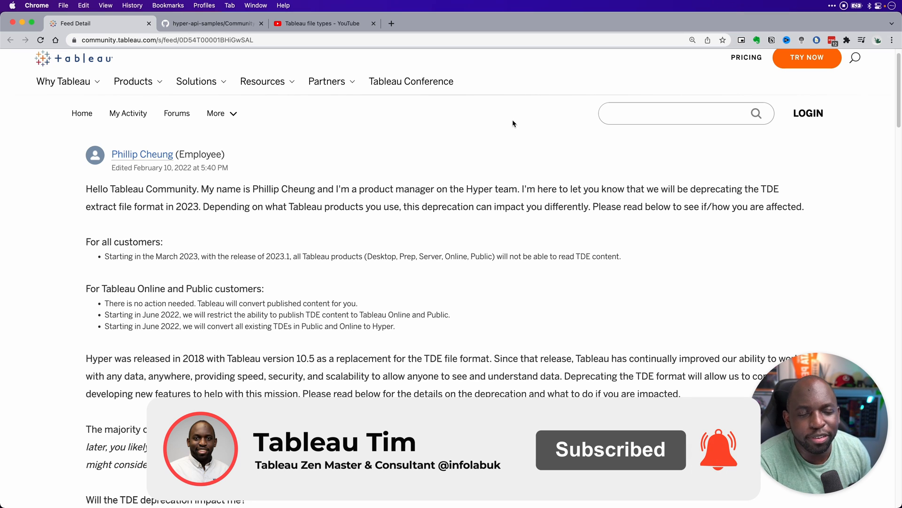
pyautogui.moveTo(507, 124)
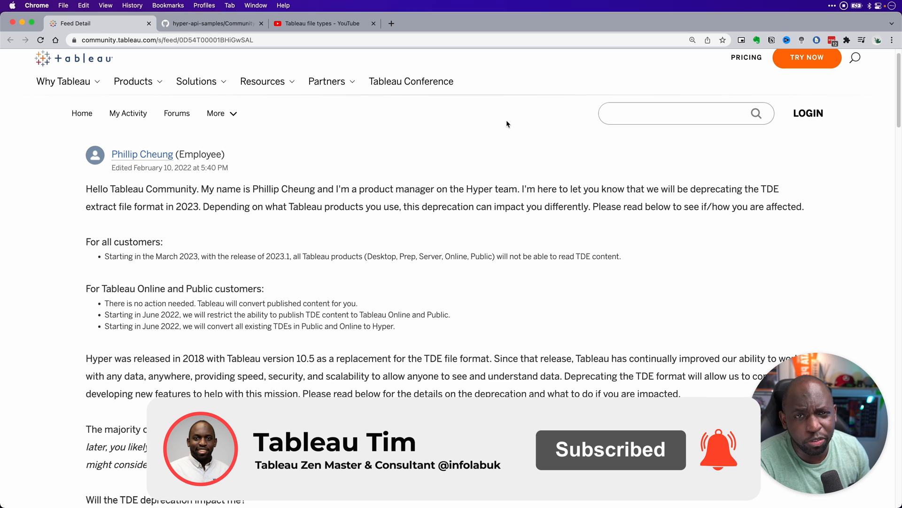
pyautogui.moveTo(559, 139)
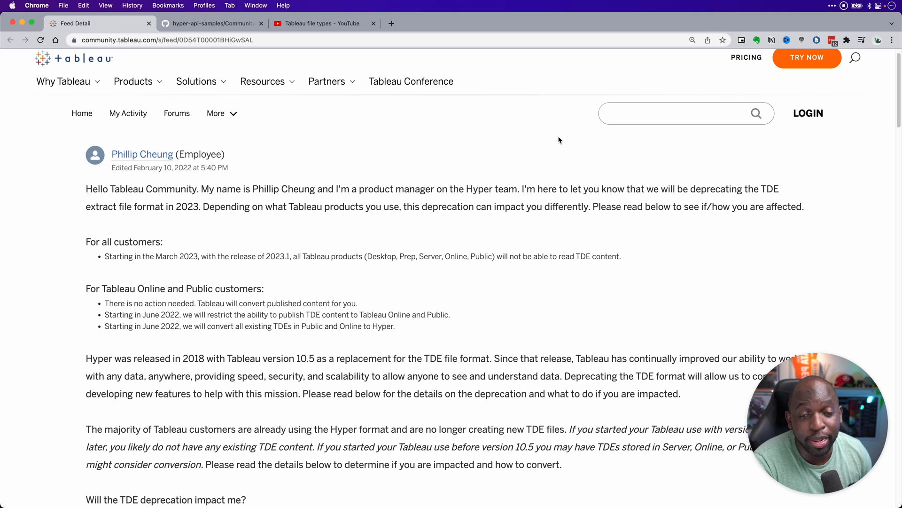
pyautogui.moveTo(451, 145)
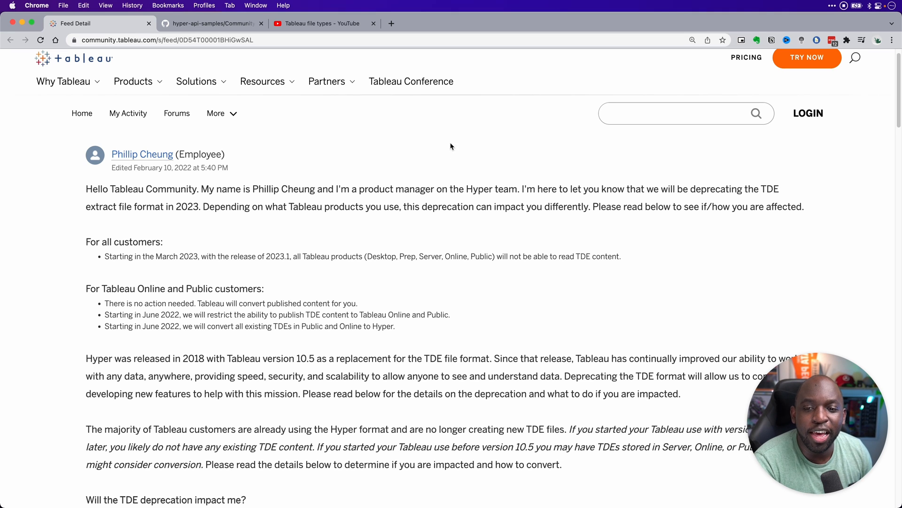
pyautogui.moveTo(441, 189)
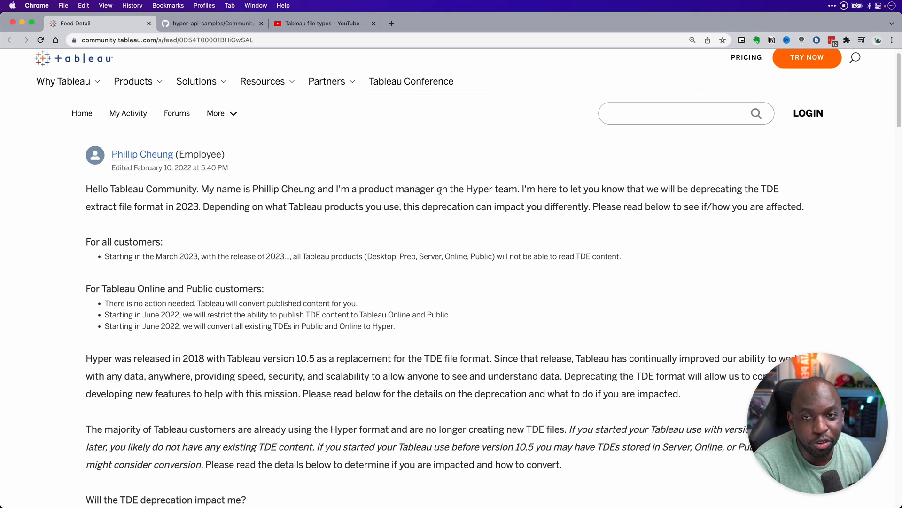
pyautogui.moveTo(413, 223)
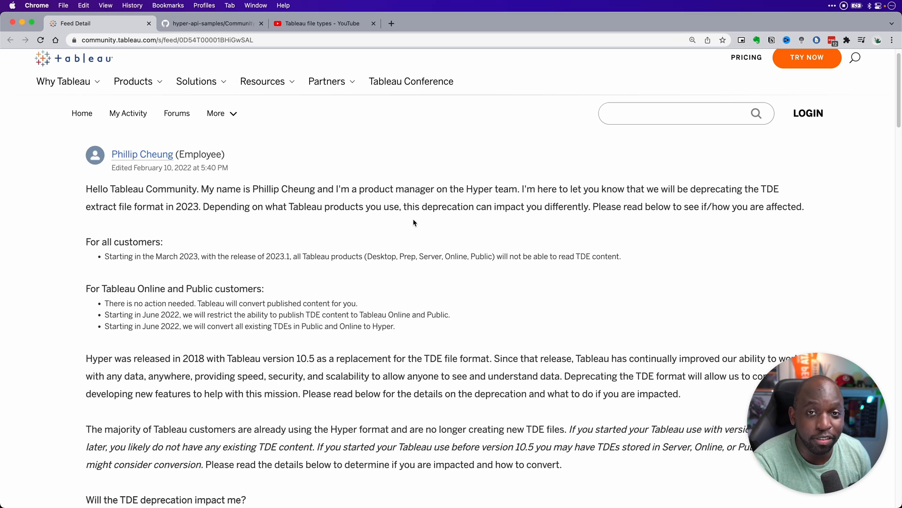
pyautogui.moveTo(418, 224)
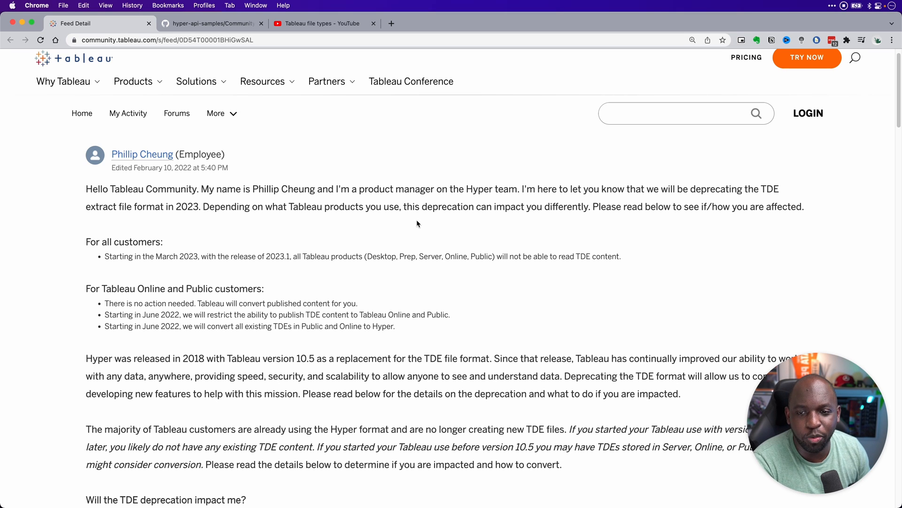